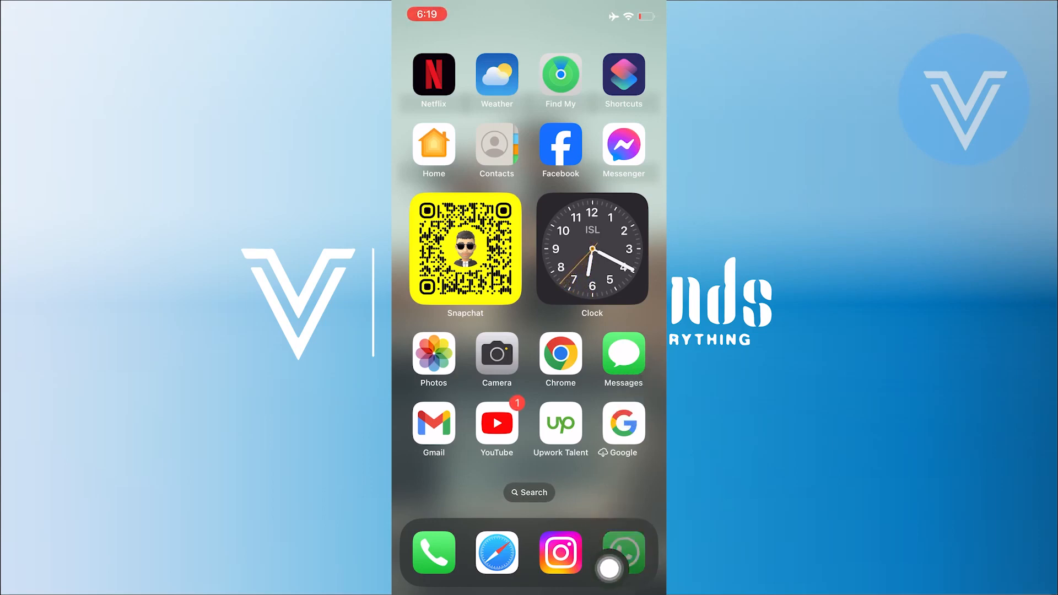
Step: Launch WhatsApp from the dock to show the chat list
{"action": "left_click", "coordinate": [622, 553]}
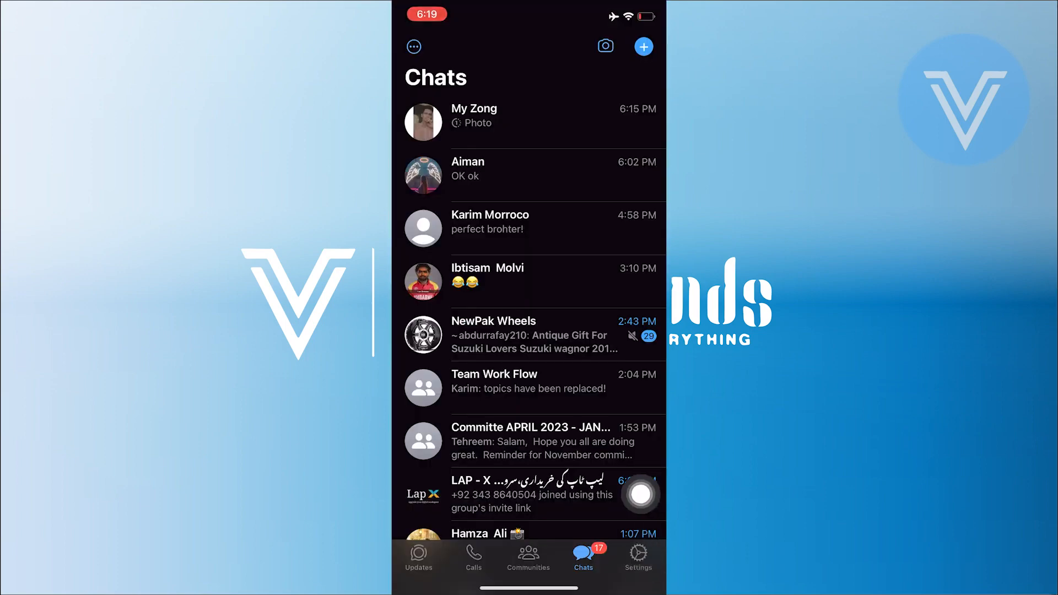
Step: Run Back Up Now under Settings > Chats > Chat Backup, then return to the Home Screen
{"action": "left_click", "coordinate": [638, 553]}
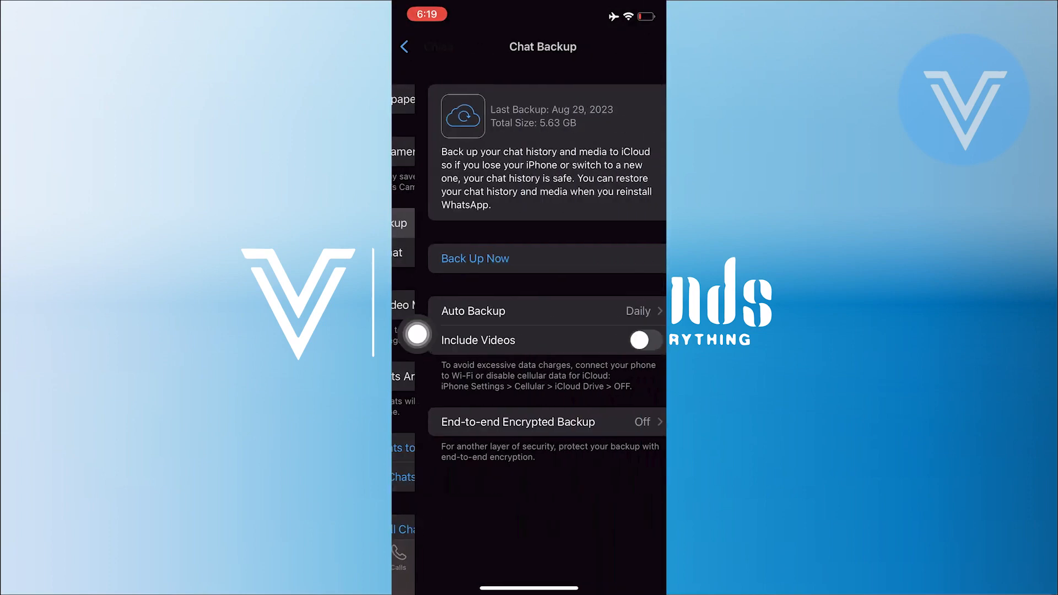
{"action": "left_click", "coordinate": [475, 258]}
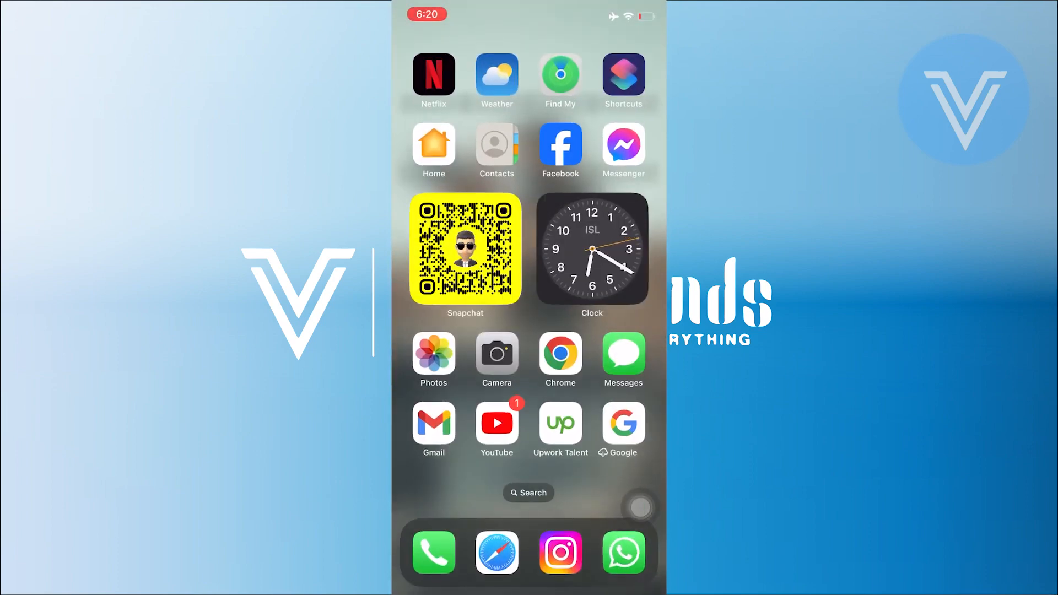
{"action": "scroll", "scroll_direction": "left", "scroll_amount": 3}
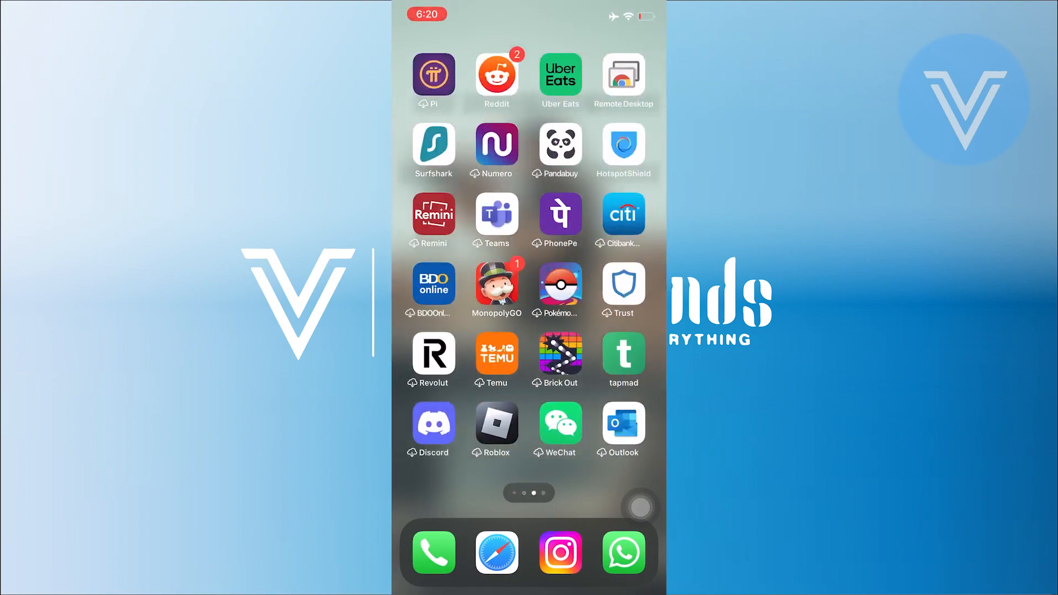
{"action": "left_click", "coordinate": [623, 553]}
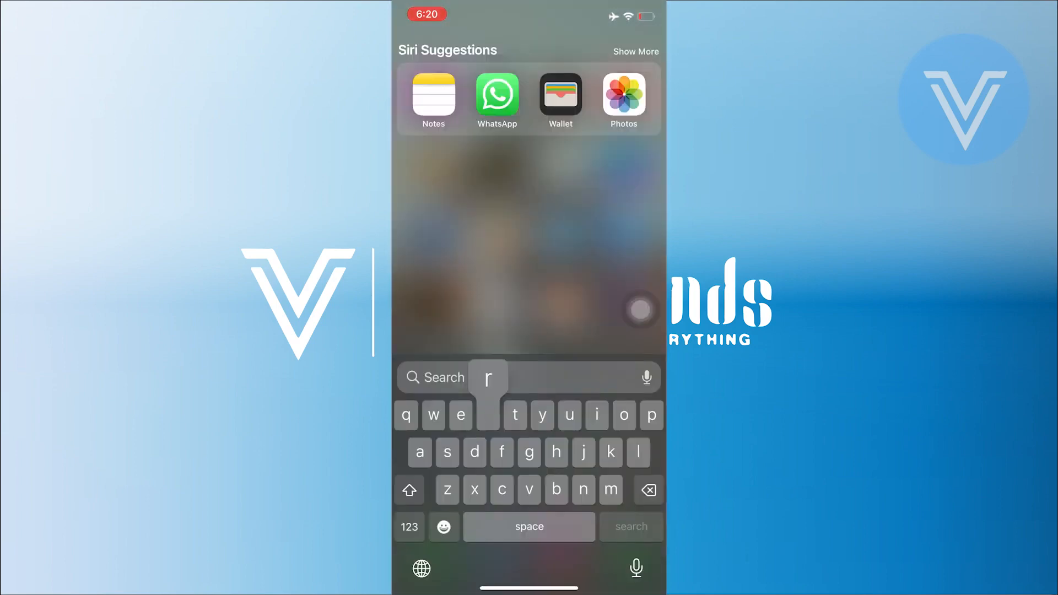
Step: Search Spotlight for 'reinstall the whatsapp and restore the bakcup'
{"action": "type", "text": "reinstall the whatsapp and"}
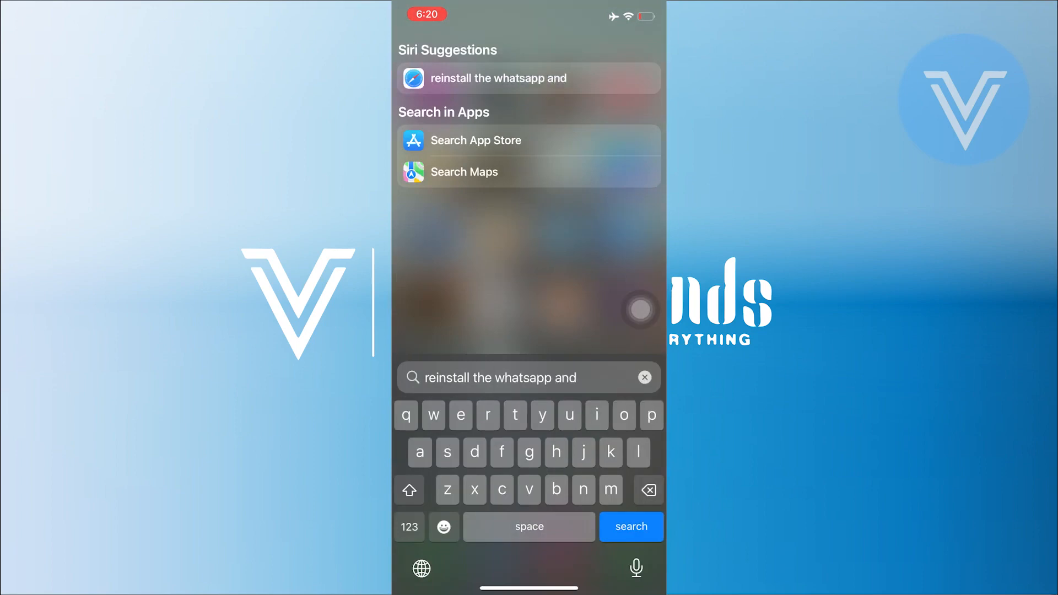
{"action": "type", "text": "restore the bakcup"}
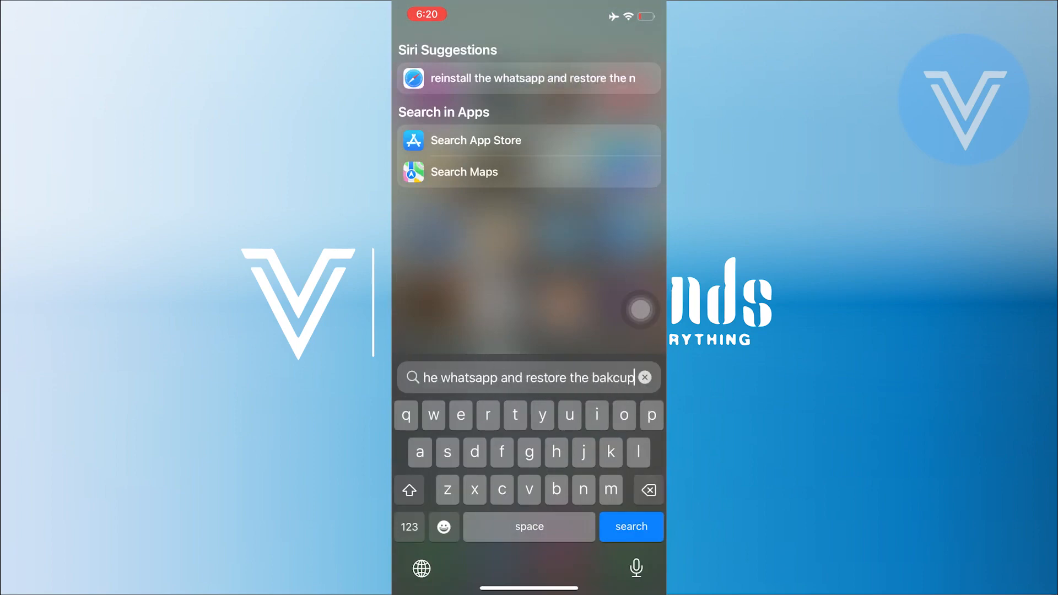